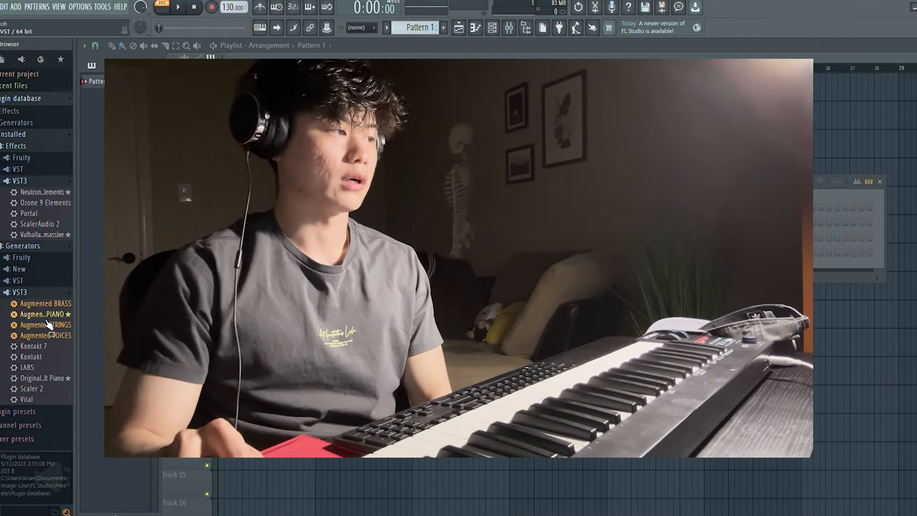
- Load Augmented Grand Piano, set tempo to 80 BPM, and route it to mixer insert 1
left_click(40, 314)
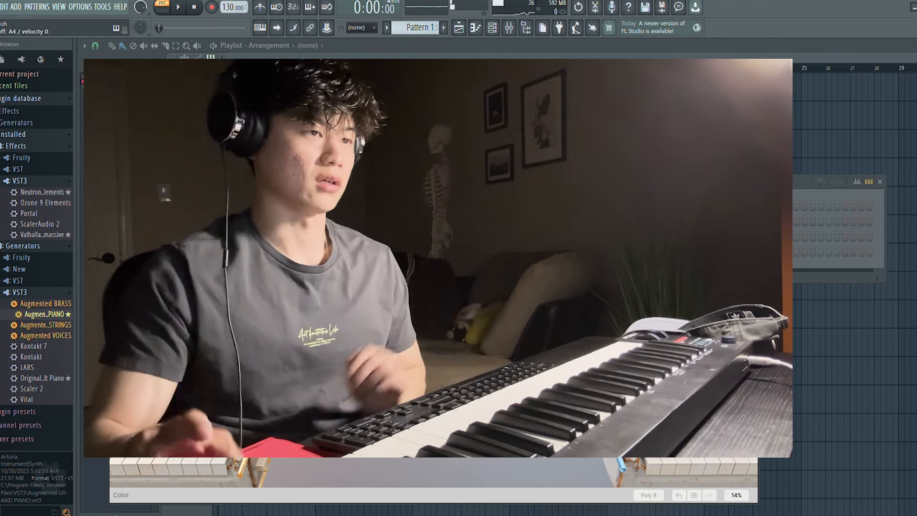
left_click(489, 27)
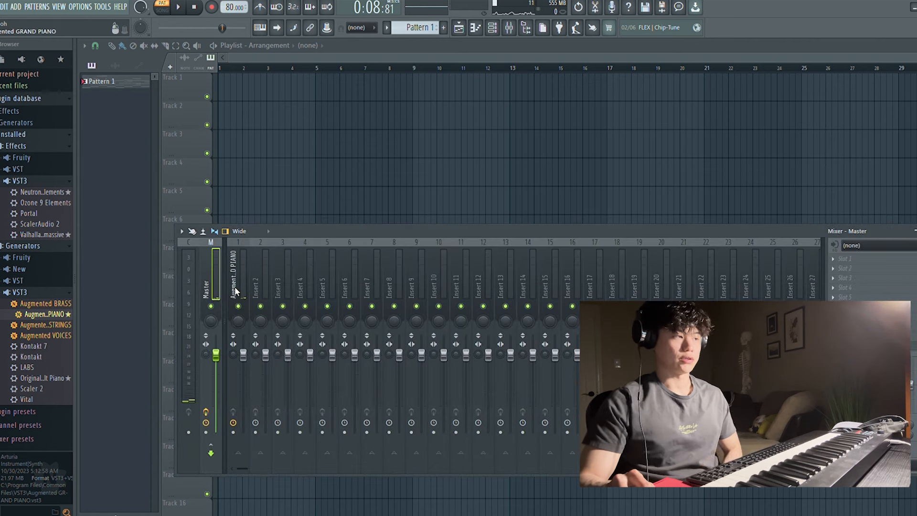
- Put Fruity Parametric EQ 2 in slot 1 of insert 1 and drag its bands into shape
left_click(236, 284)
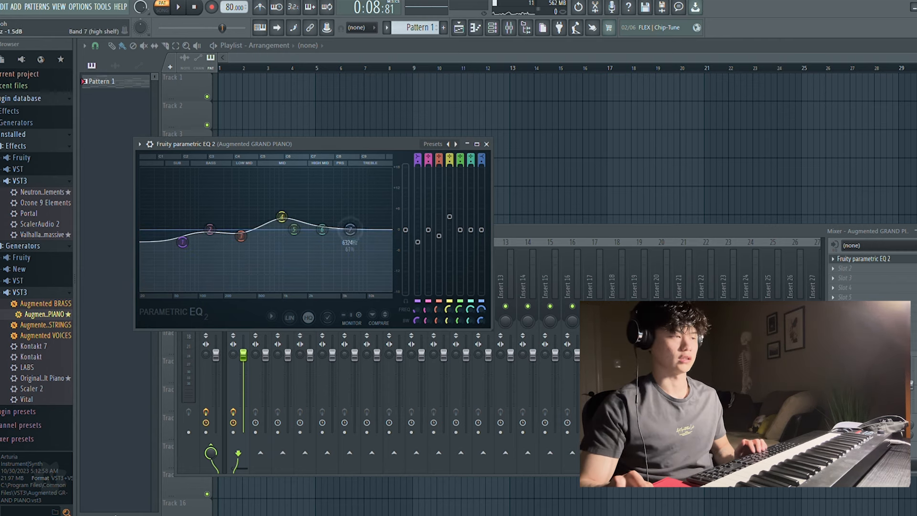
left_click_drag(349, 229, 329, 244)
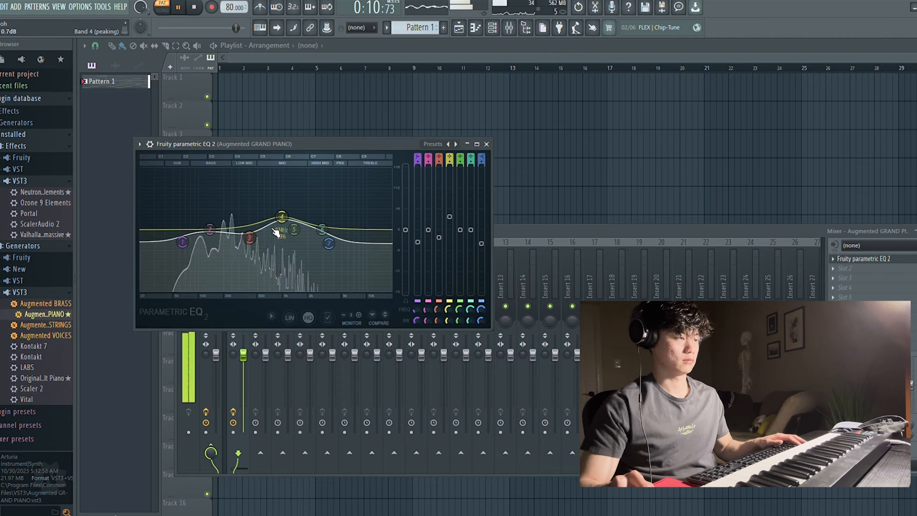
left_click(487, 144)
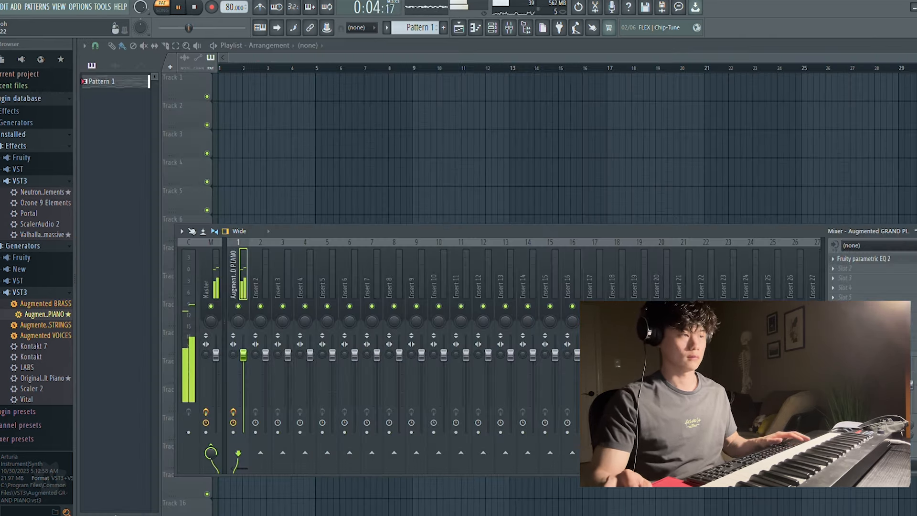
left_click(492, 28)
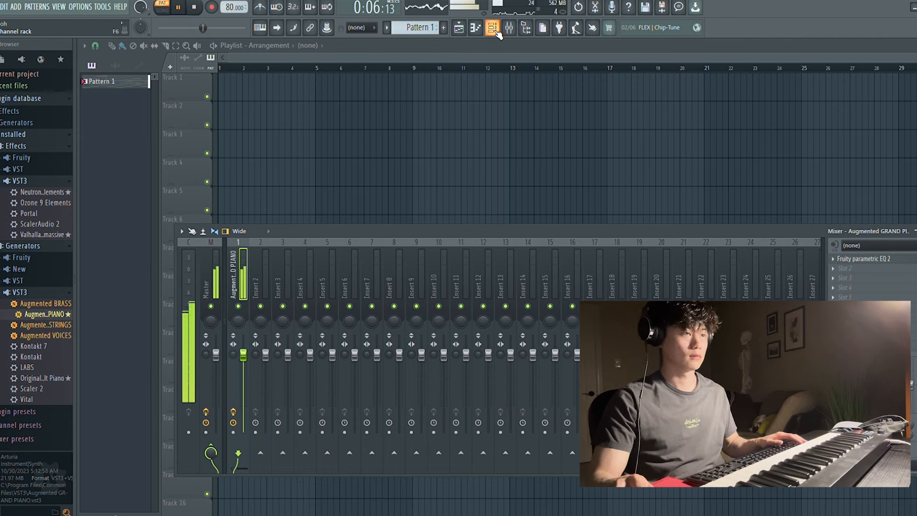
- Add Augmented Strings with Valhalla Supermassive, then a Kontakt 7 channel loading Hybrid Keys
left_click(492, 27)
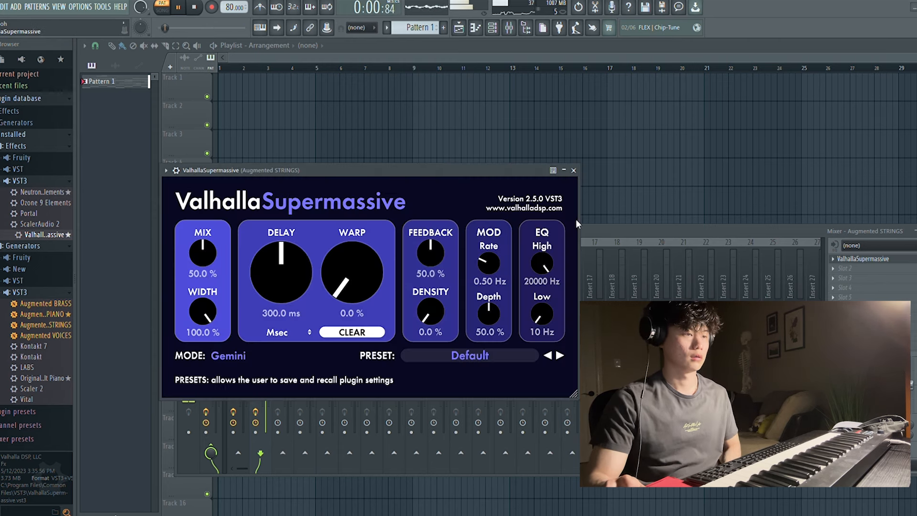
left_click(573, 171)
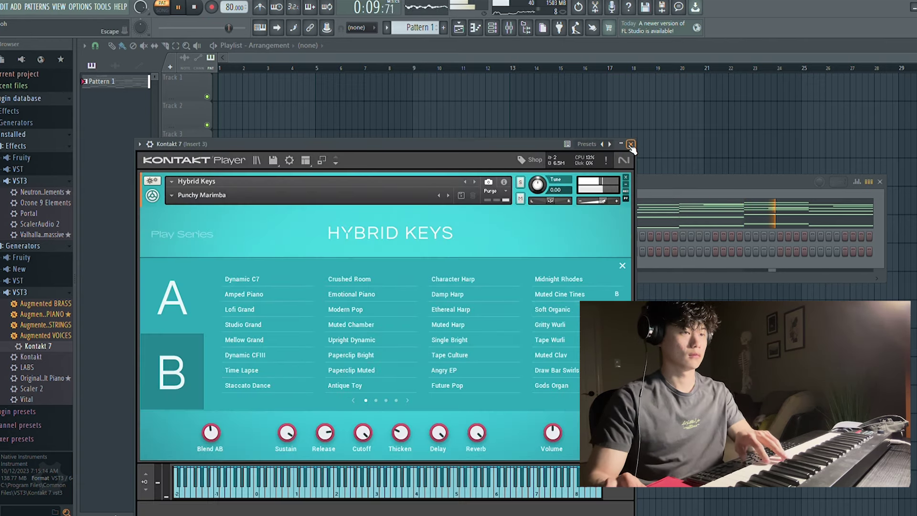
- Add Valhalla Supermassive to the Kontakt 7 insert, then load Exhale in Kontakt 7 #2
left_click(631, 144)
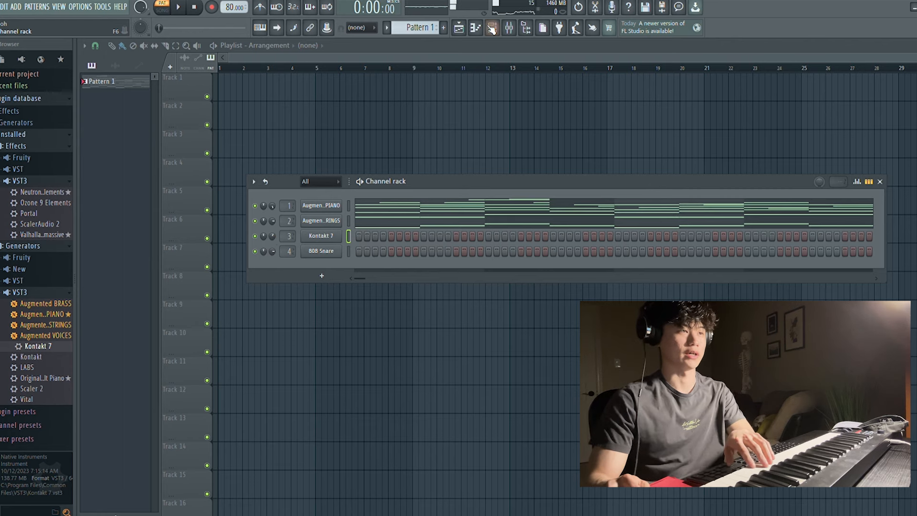
left_click(474, 27)
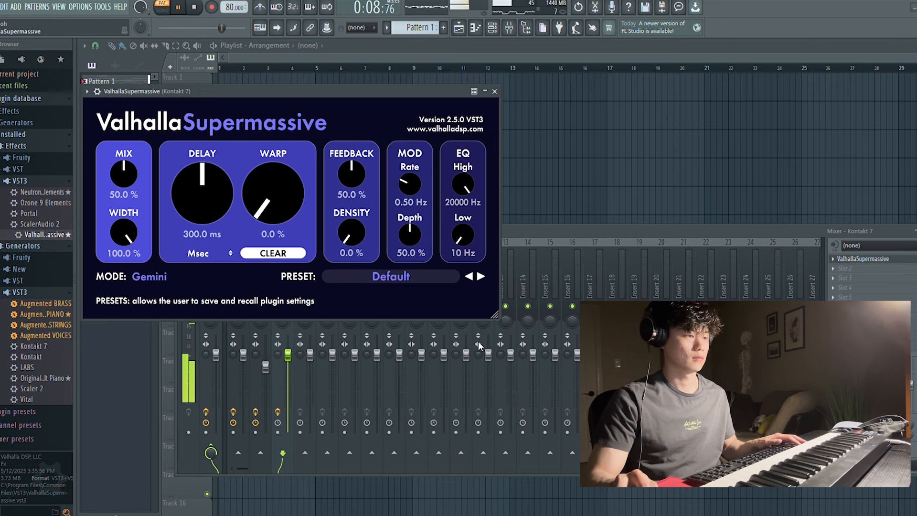
left_click(494, 91)
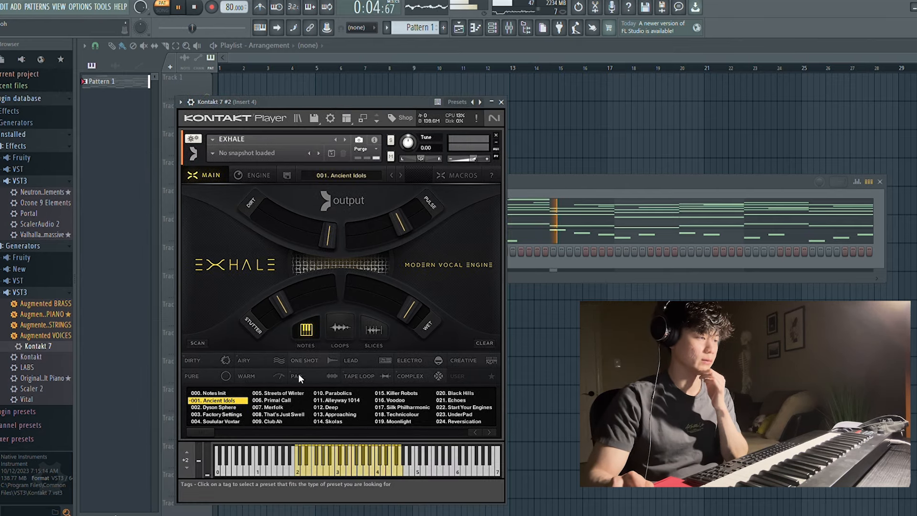
- Pick Exhale's 157. Lunar Orbit preset via the WARM tag and add Valhalla Supermassive
left_click(260, 376)
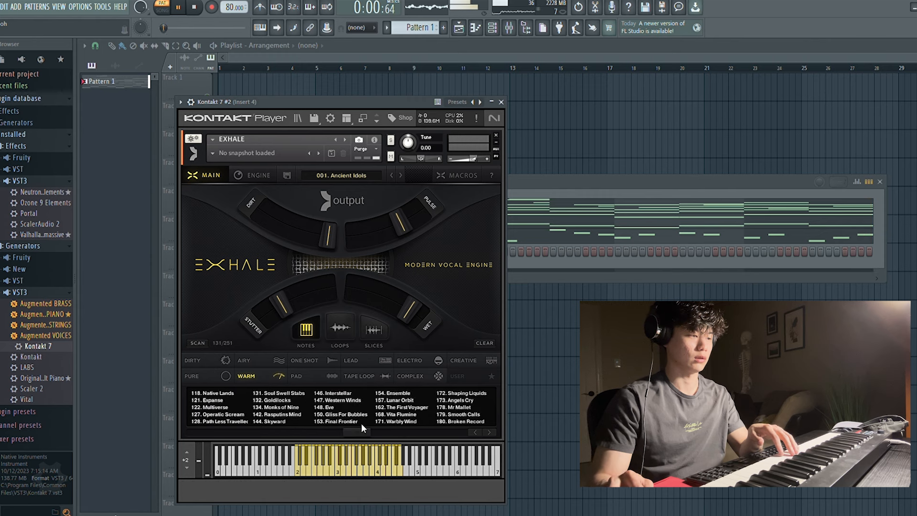
left_click(403, 400)
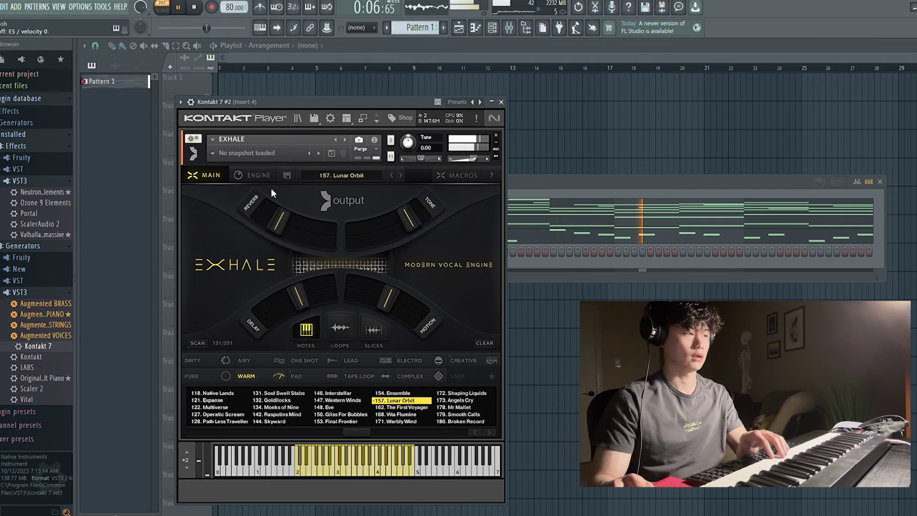
left_click(258, 175)
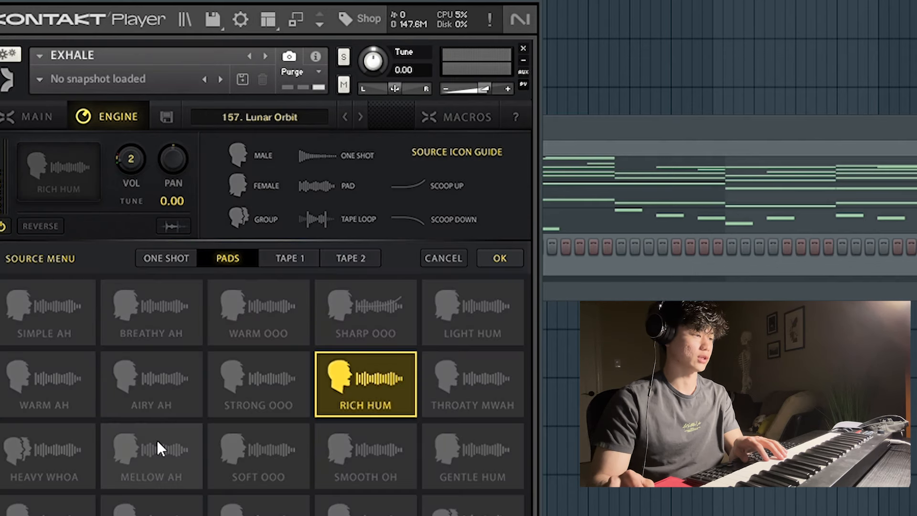
mouse_move(182, 465)
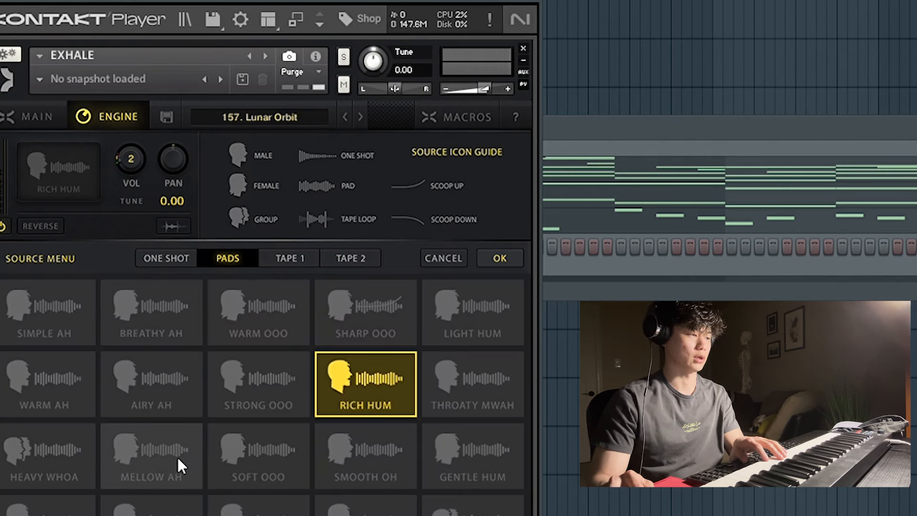
left_click(151, 456)
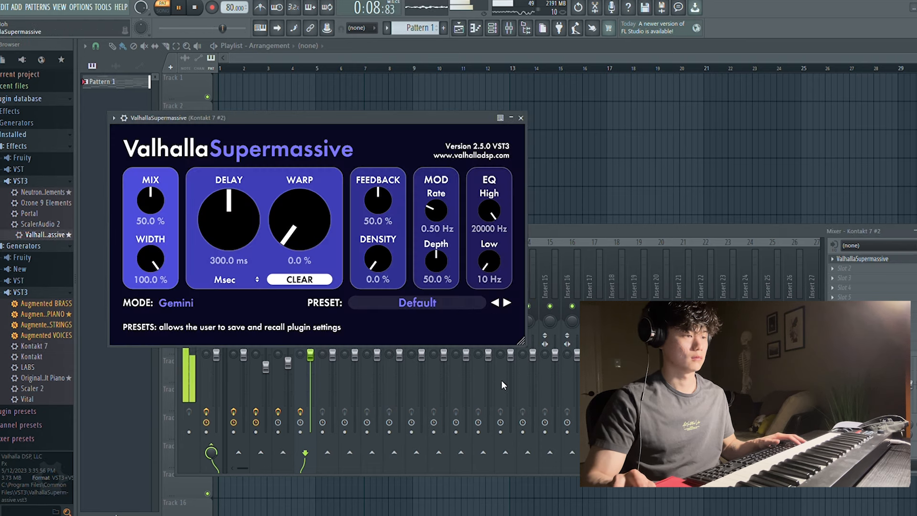
- Add Fruity Love Philter to insert 4, and Parametric EQ 2 plus Multiband Compressor to GMS
left_click(521, 117)
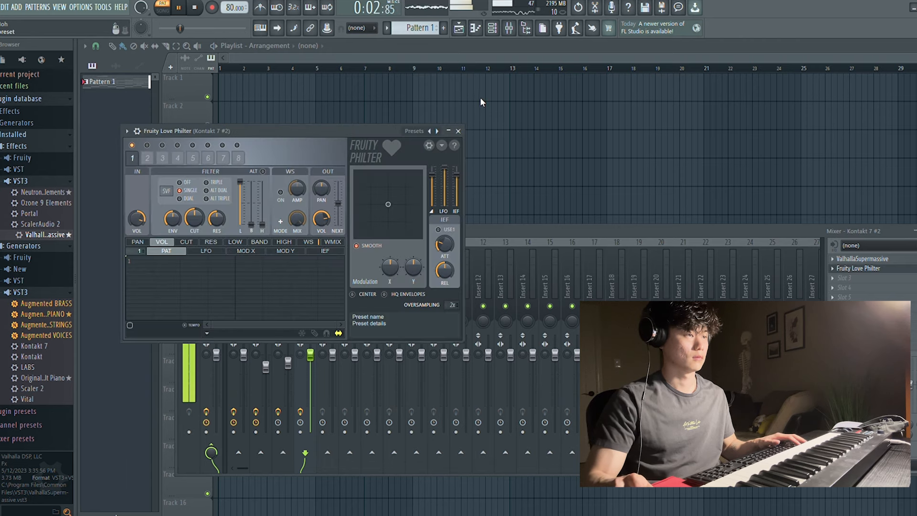
left_click(458, 130)
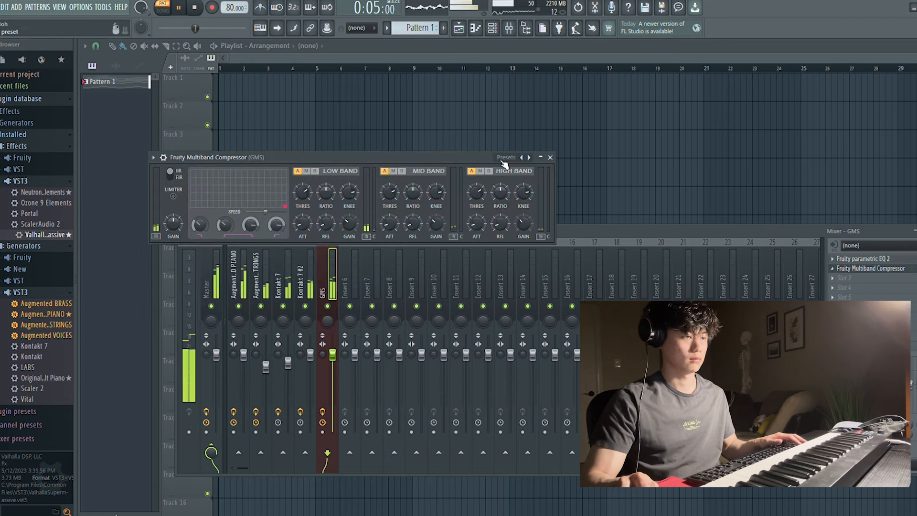
- Lower the GMS fader, route Cymatics claps to inserts 6 and 7, add Fruity Reverb 2
left_click(550, 158)
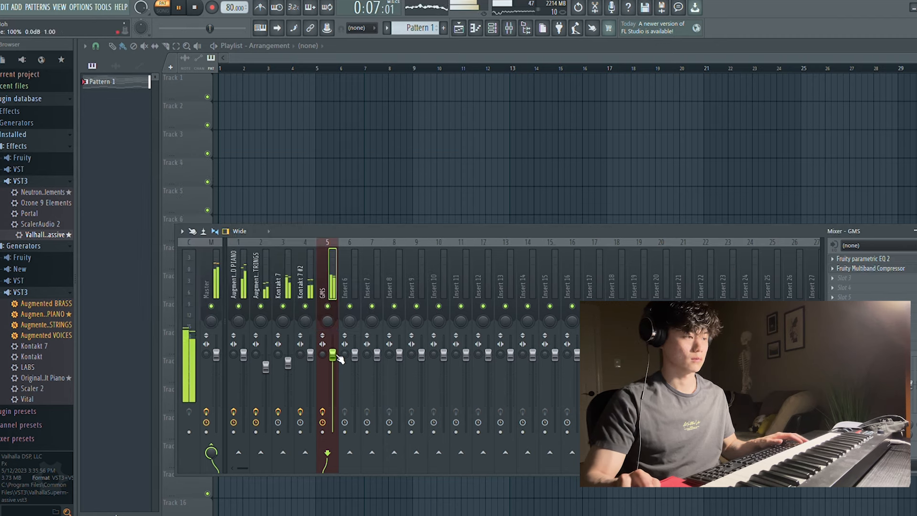
left_click_drag(332, 355, 331, 368)
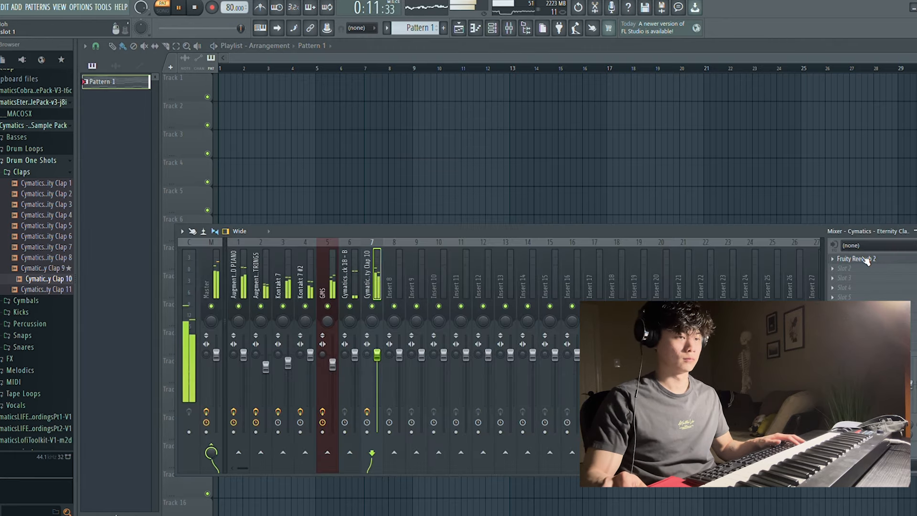
- Add Fruity Love Philter and Parametric EQ 2 to the Clap 10 insert, pulling band 1 down
left_click(857, 258)
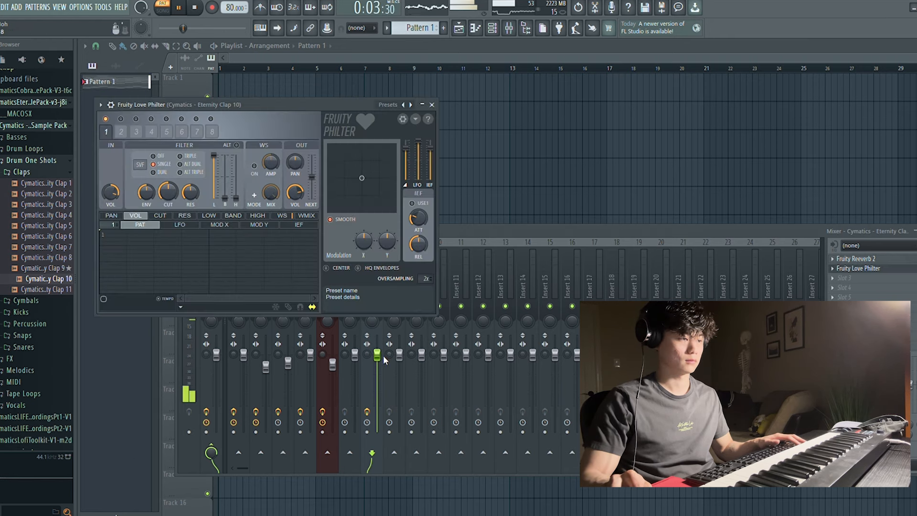
left_click(432, 104)
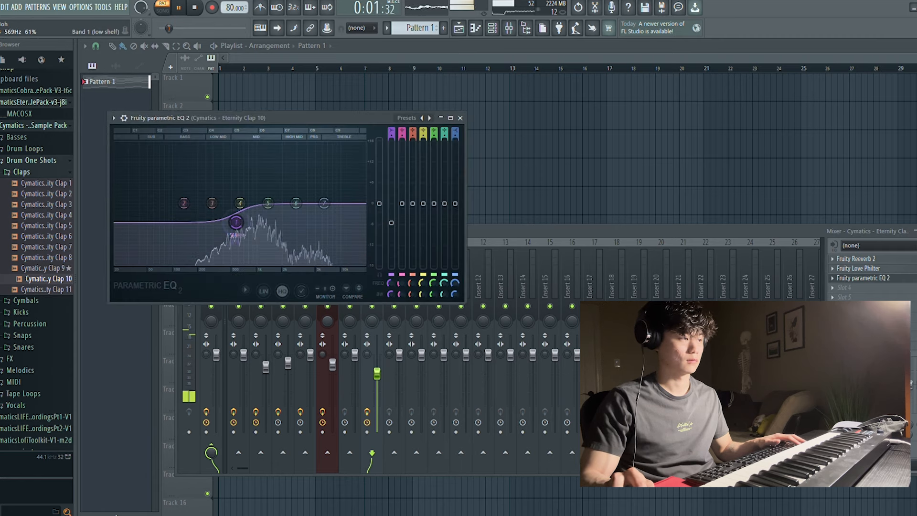
left_click_drag(236, 222, 256, 241)
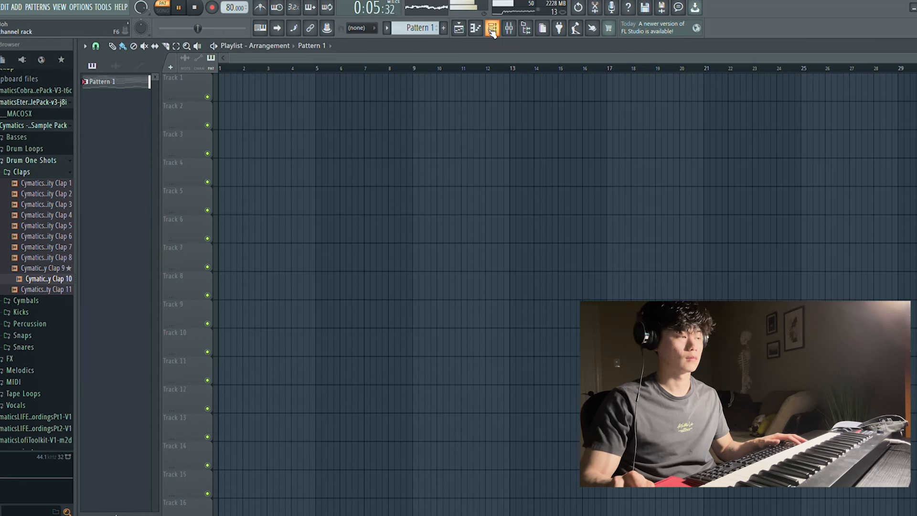
left_click(491, 28)
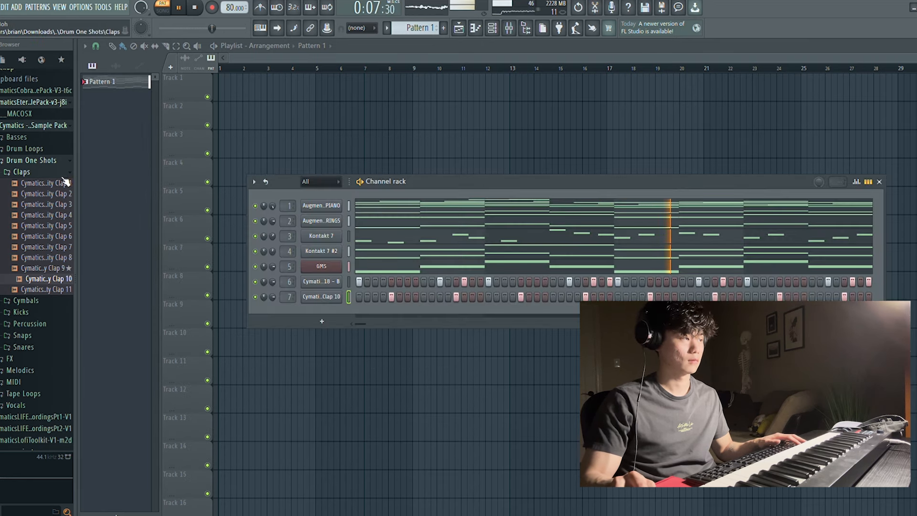